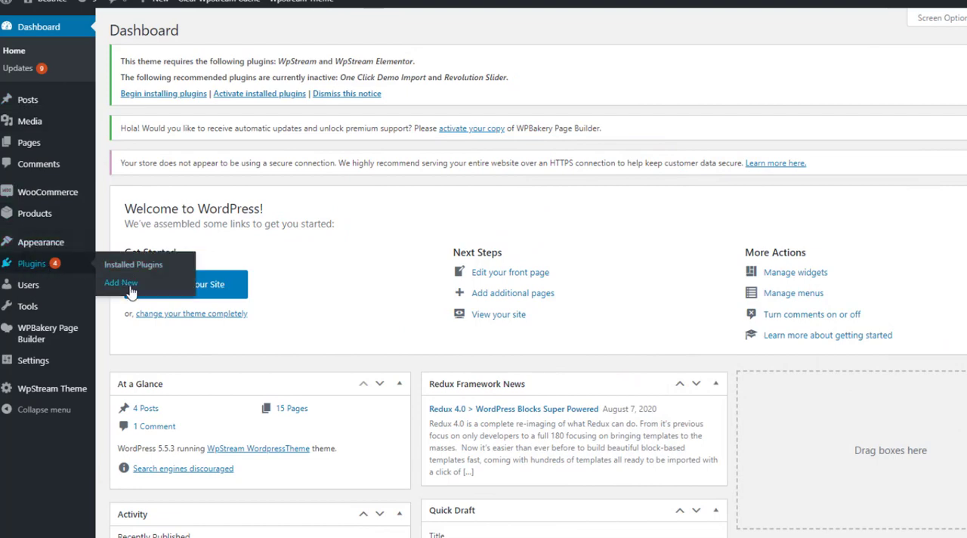
# Step: Search the WordPress plugin directory for 'wpstream' from Plugins > Add New
pyautogui.click(121, 281)
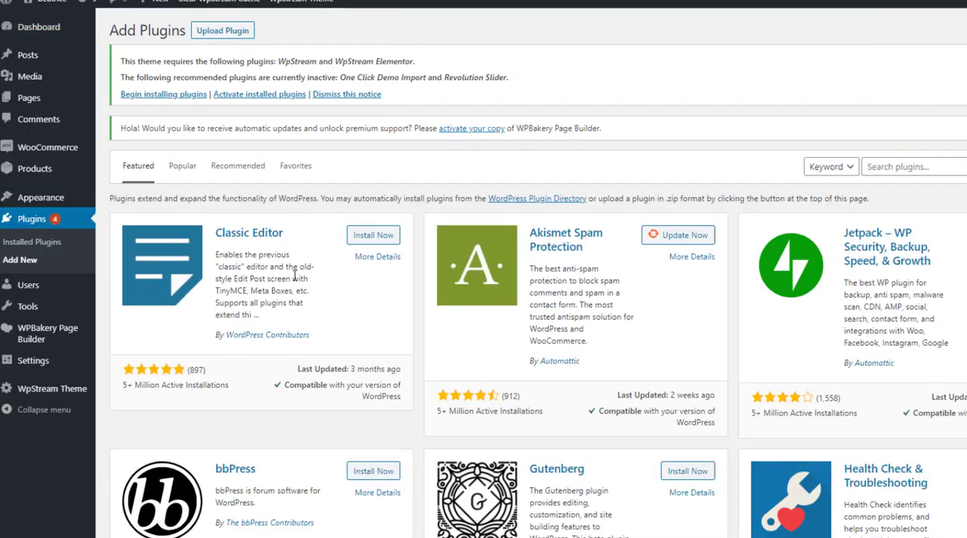
pyautogui.click(913, 166)
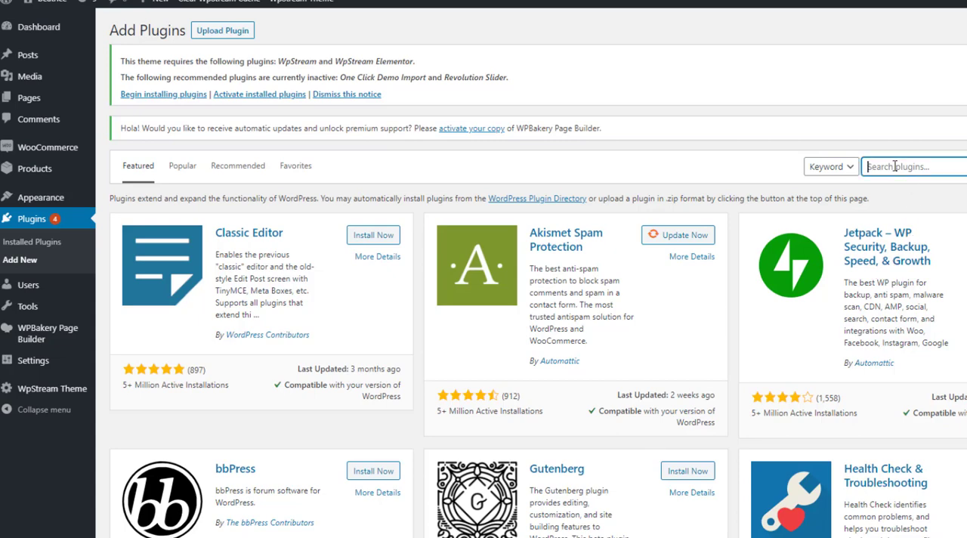
pyautogui.write('wpstream')
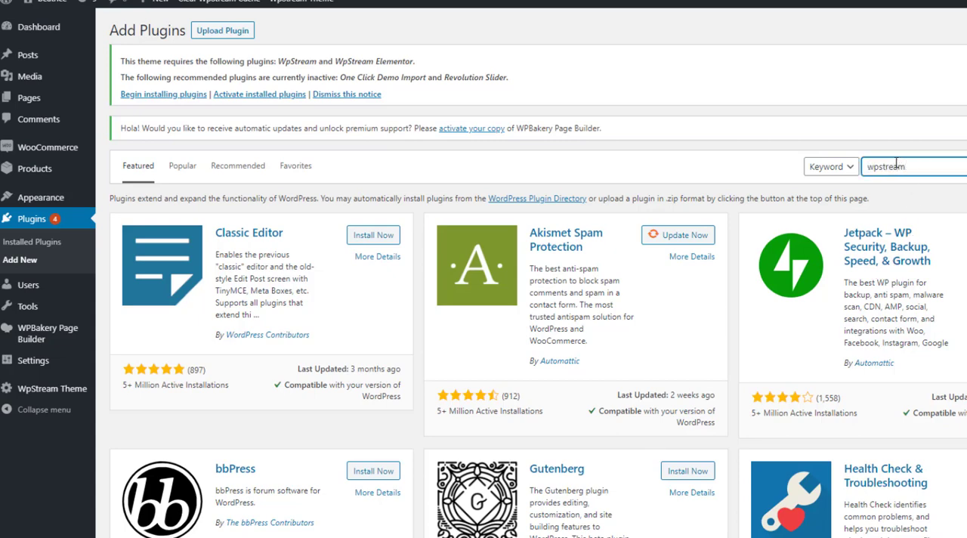
pyautogui.press('Return')
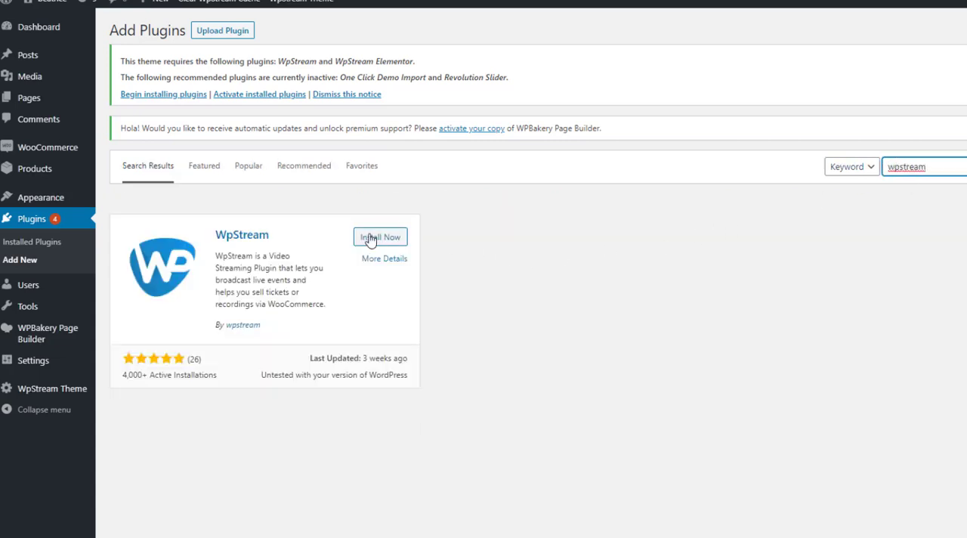
# Step: Install the WpStream plugin and activate it
pyautogui.click(381, 236)
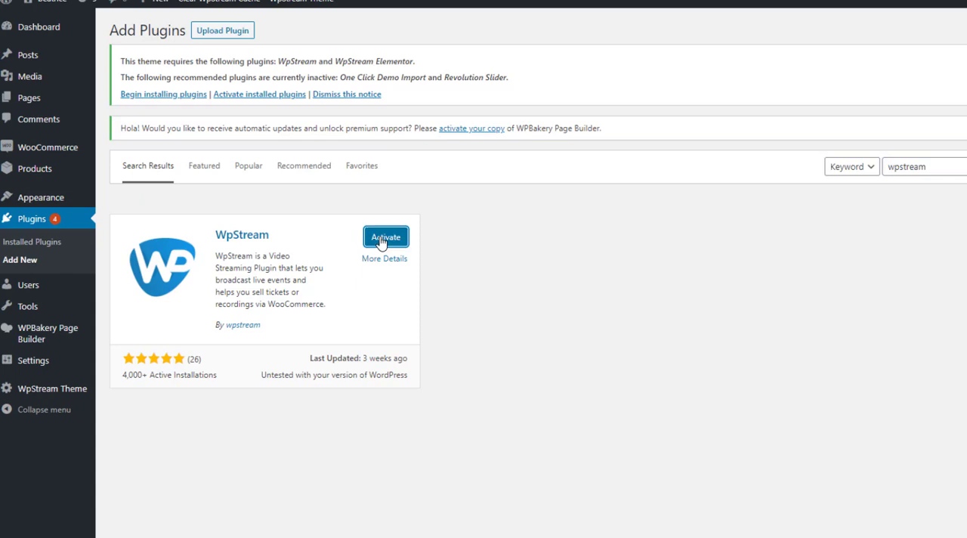
pyautogui.click(385, 238)
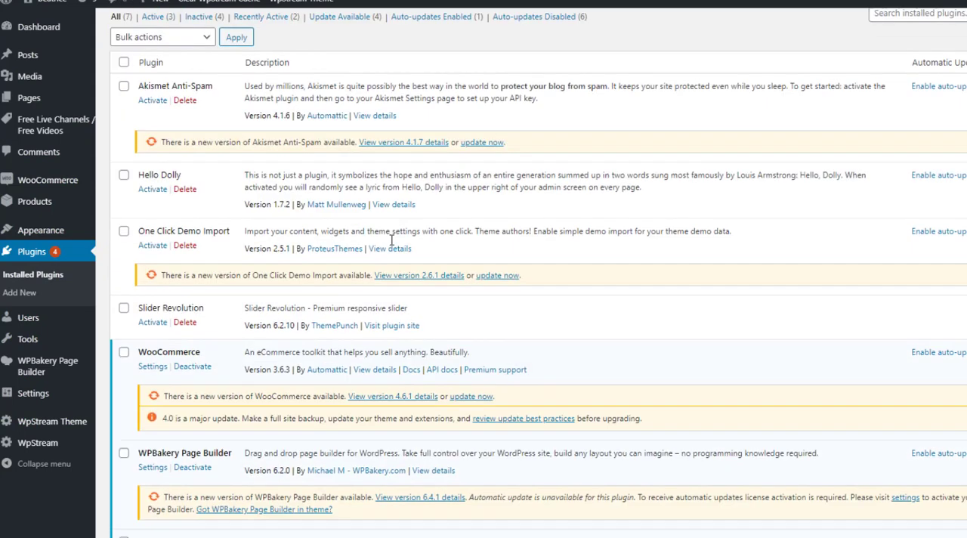
# Step: From WpStream Credentials, follow the 'here' link to the WpStream.net registration page
pyautogui.scroll(-3)
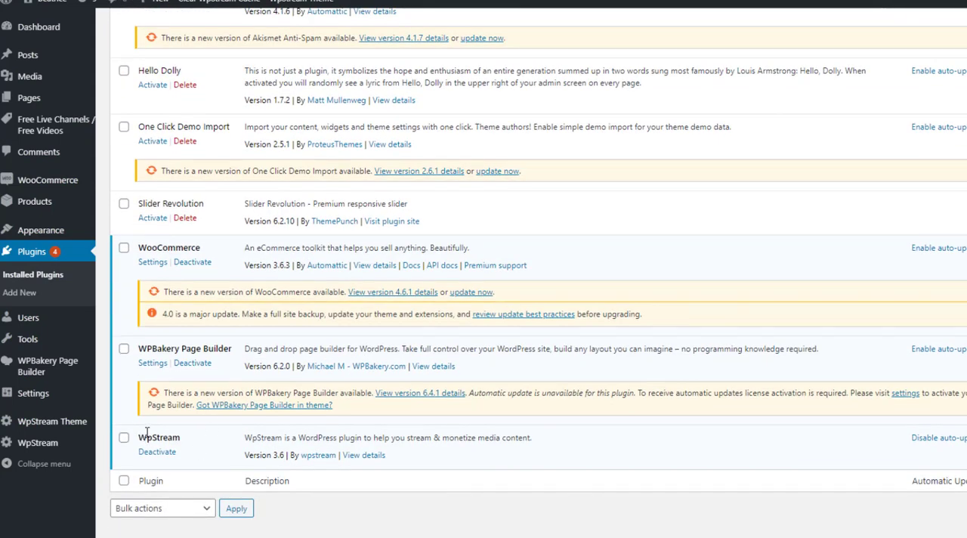
pyautogui.moveTo(139, 284)
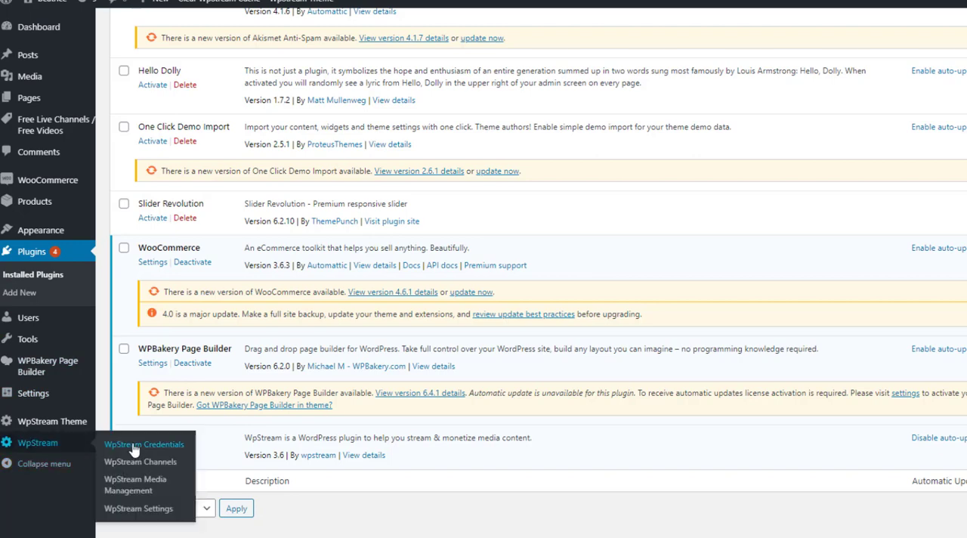
pyautogui.click(144, 444)
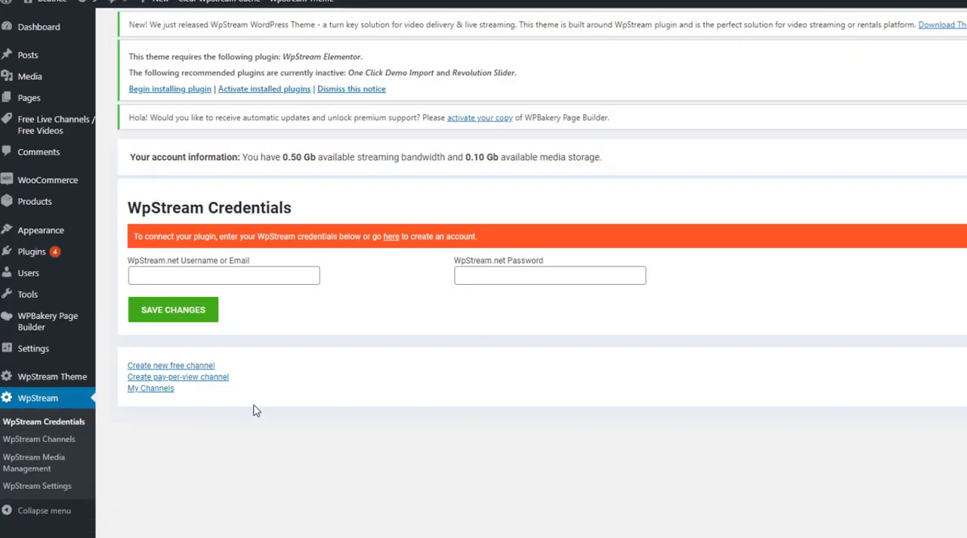
pyautogui.moveTo(392, 235)
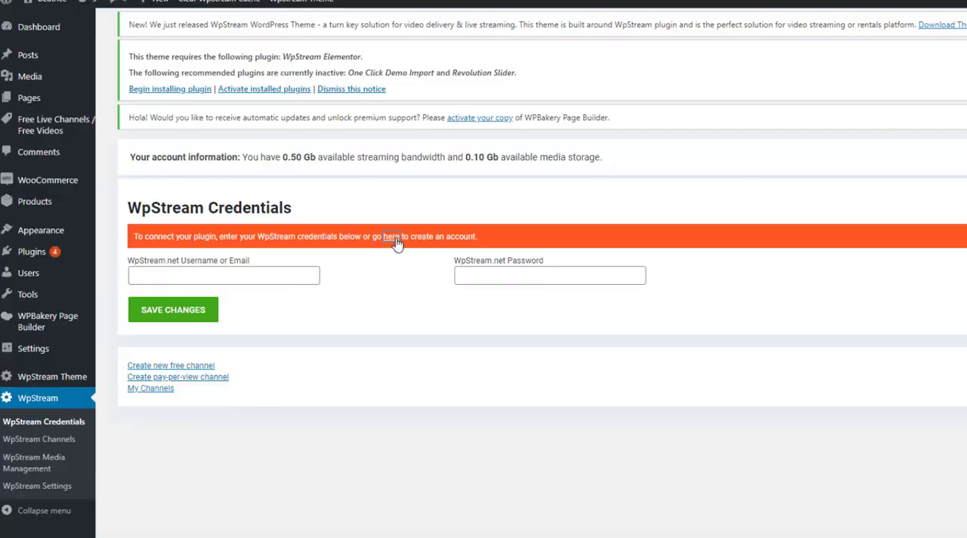
pyautogui.click(392, 236)
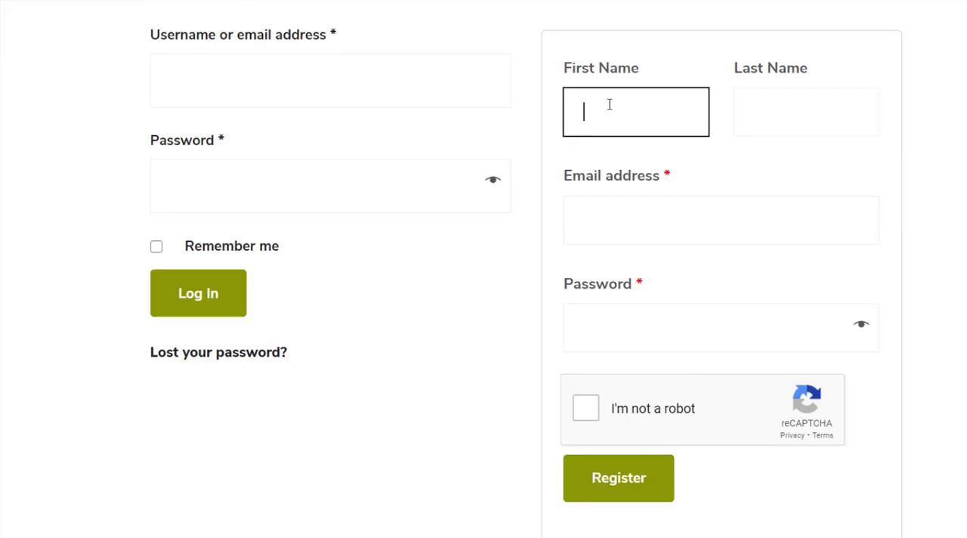
pyautogui.write('Daniela')
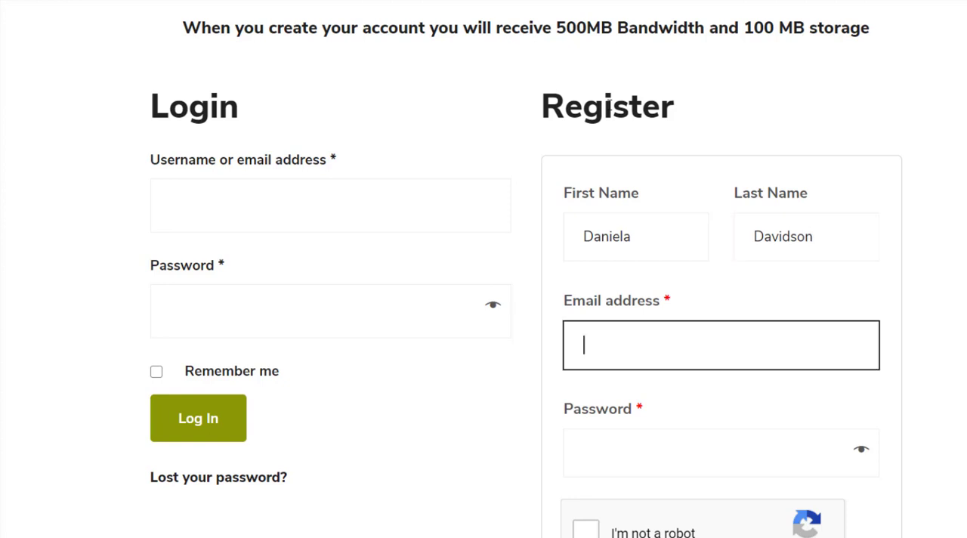
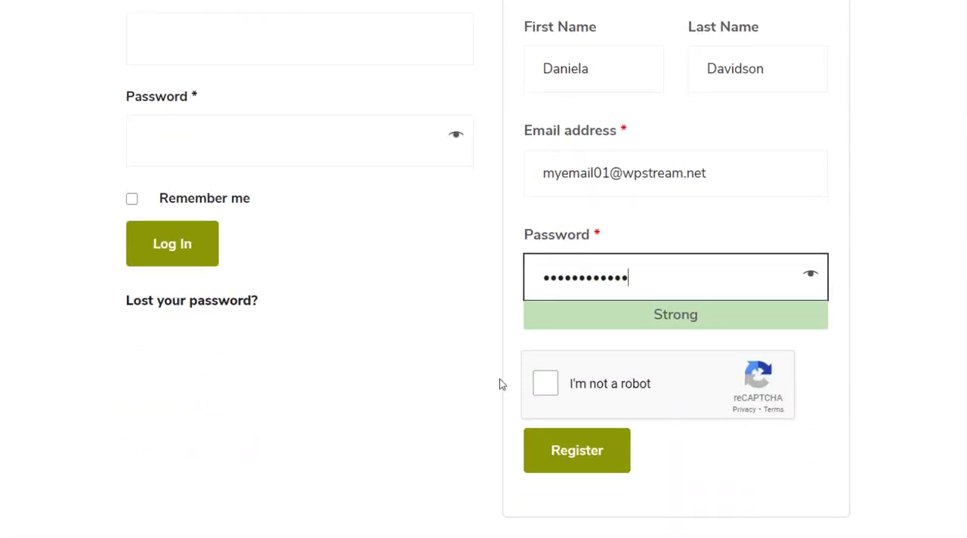
pyautogui.click(544, 383)
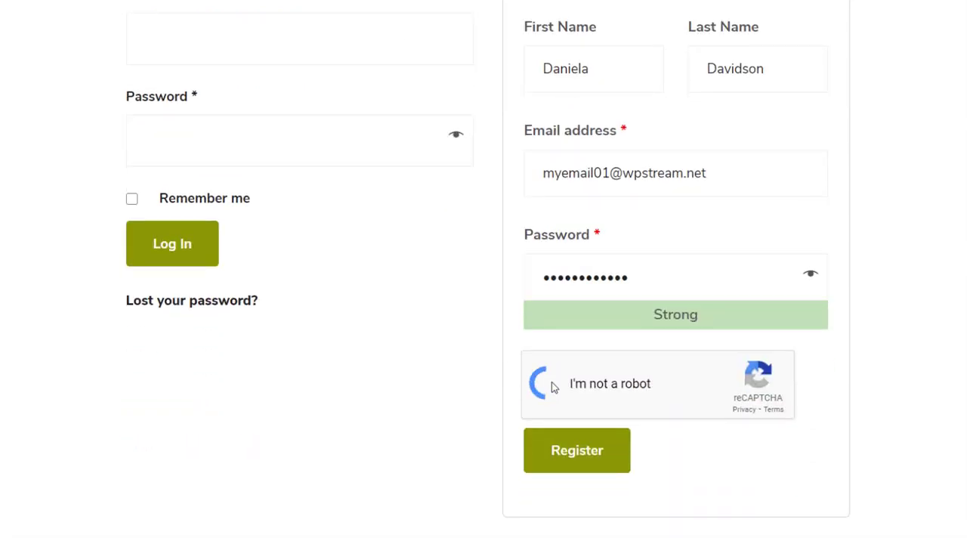
pyautogui.click(550, 383)
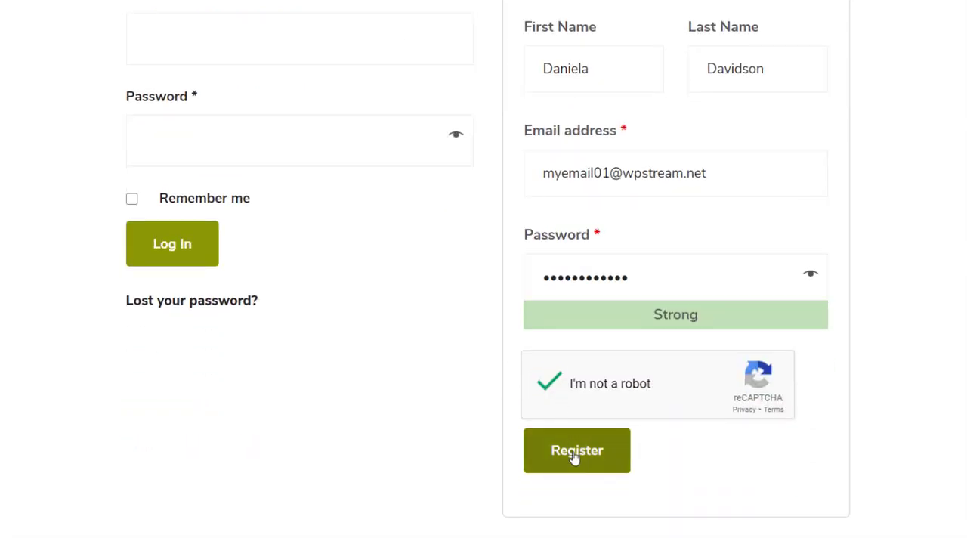
pyautogui.click(577, 451)
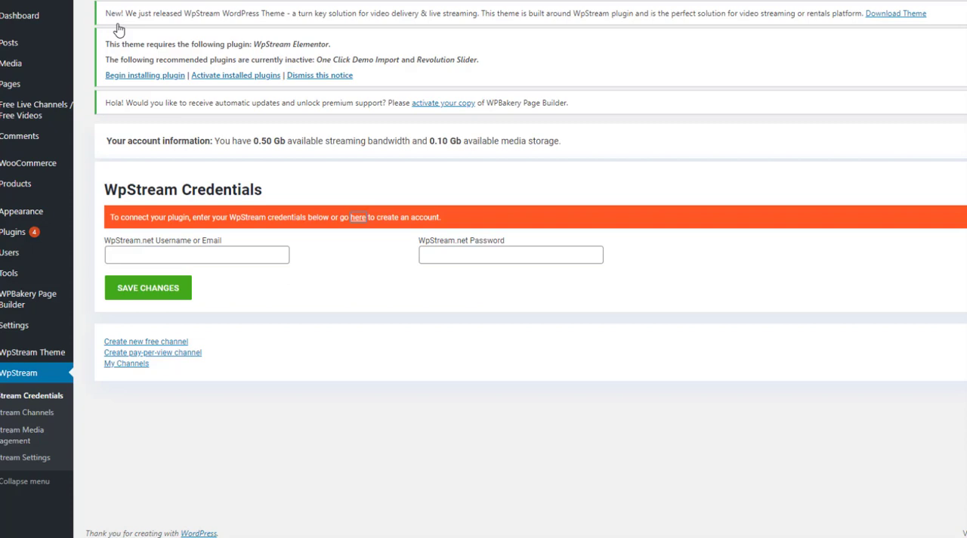
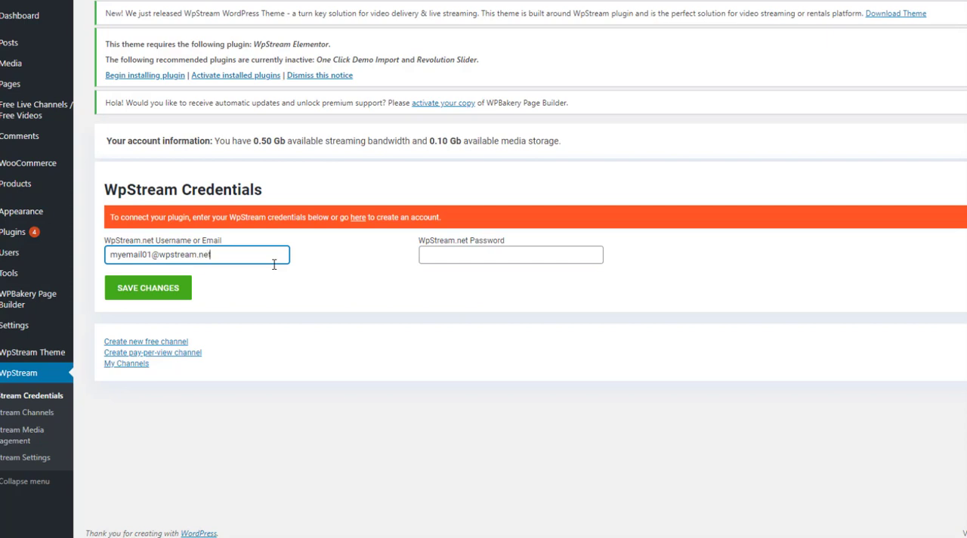
pyautogui.write('••••••••••')
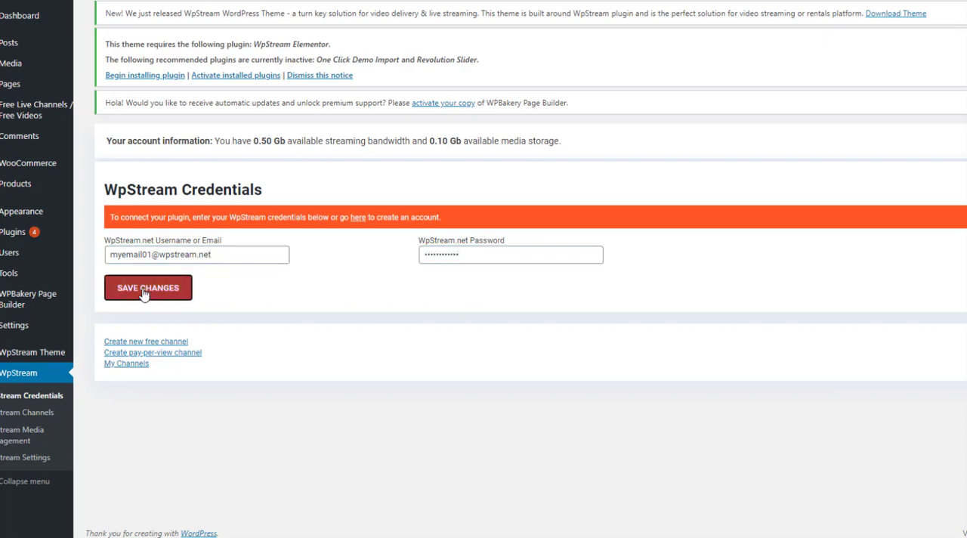
pyautogui.click(148, 287)
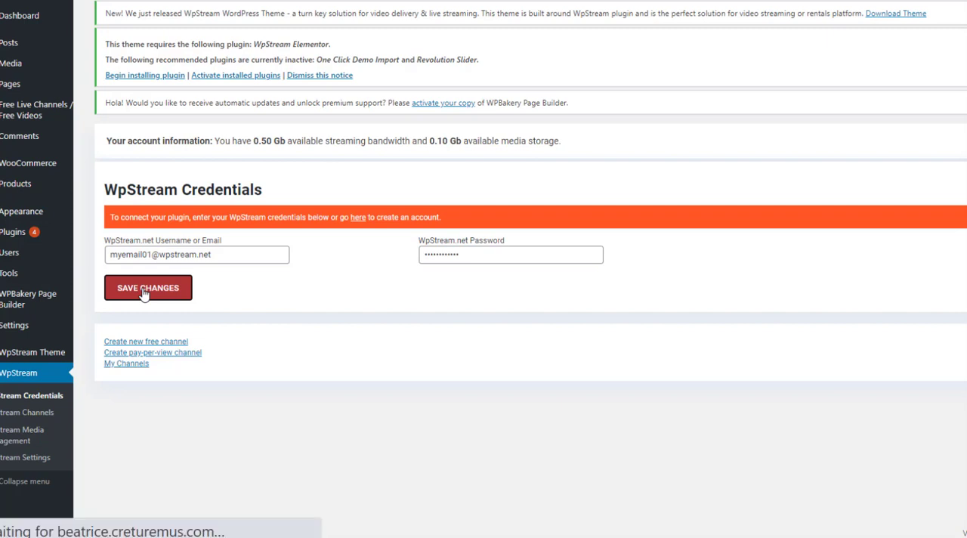
pyautogui.click(149, 287)
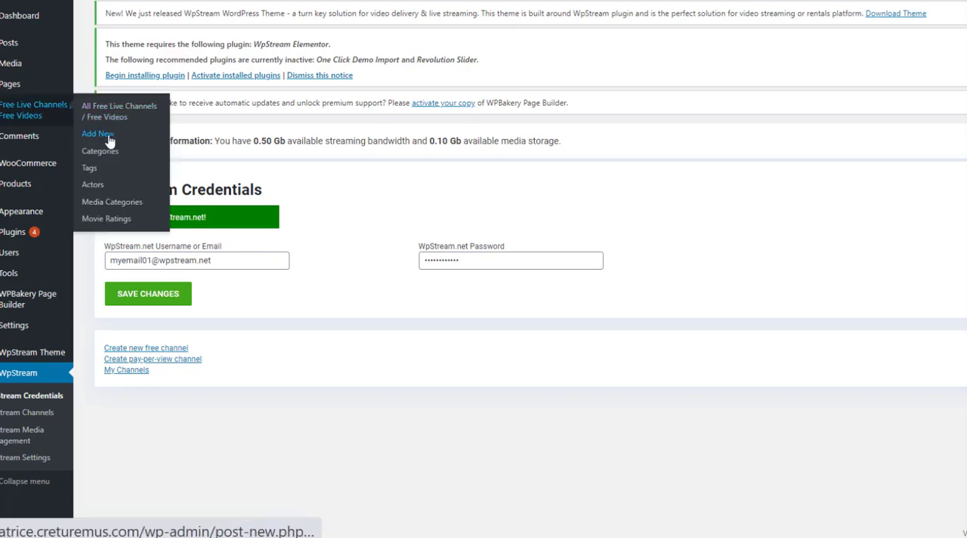
# Step: Add a new free live channel titled 'My New Channel' and begin publishing it
pyautogui.click(97, 133)
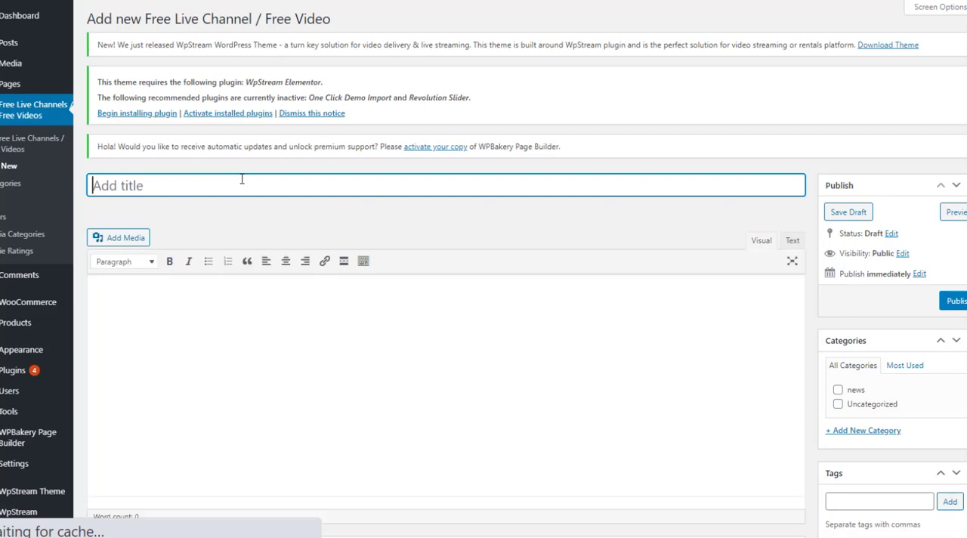
pyautogui.write('My New')
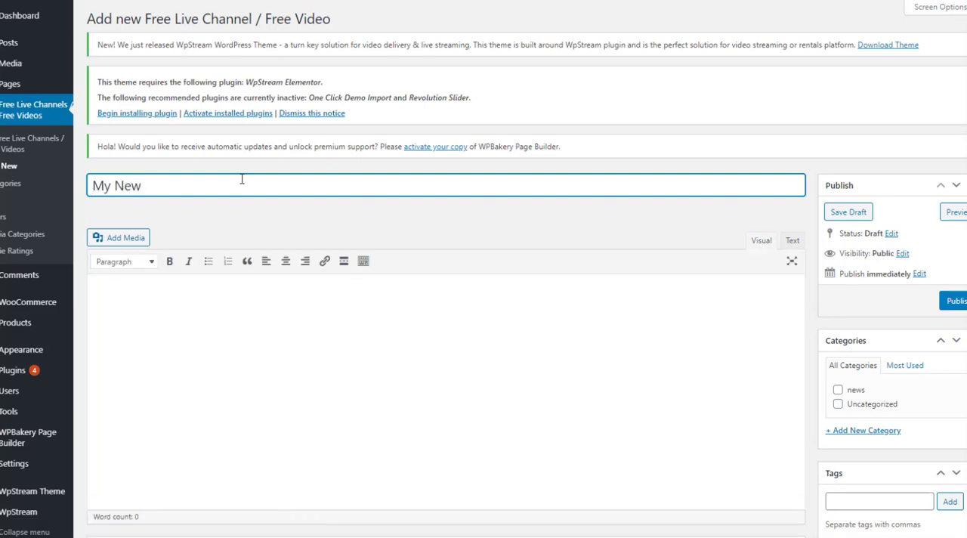
pyautogui.write('Channel')
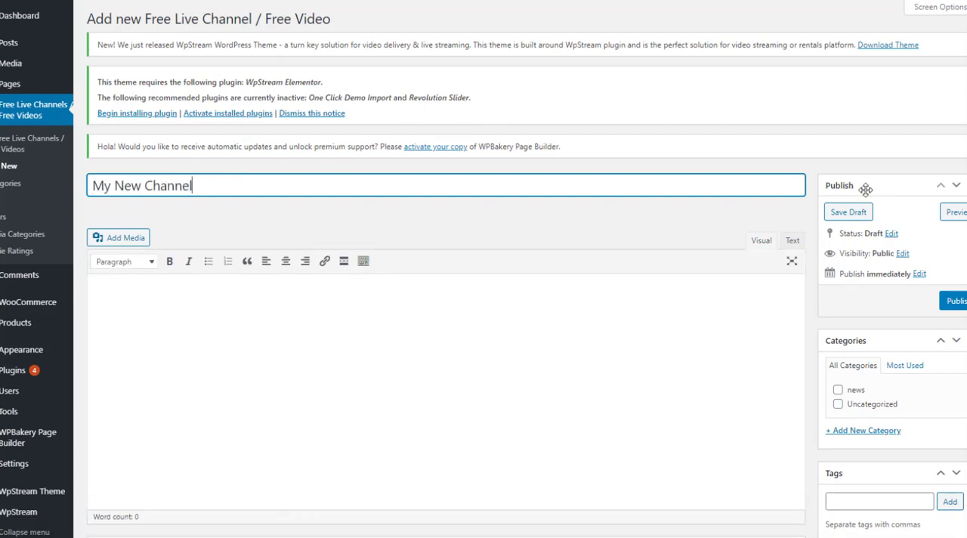
pyautogui.click(956, 300)
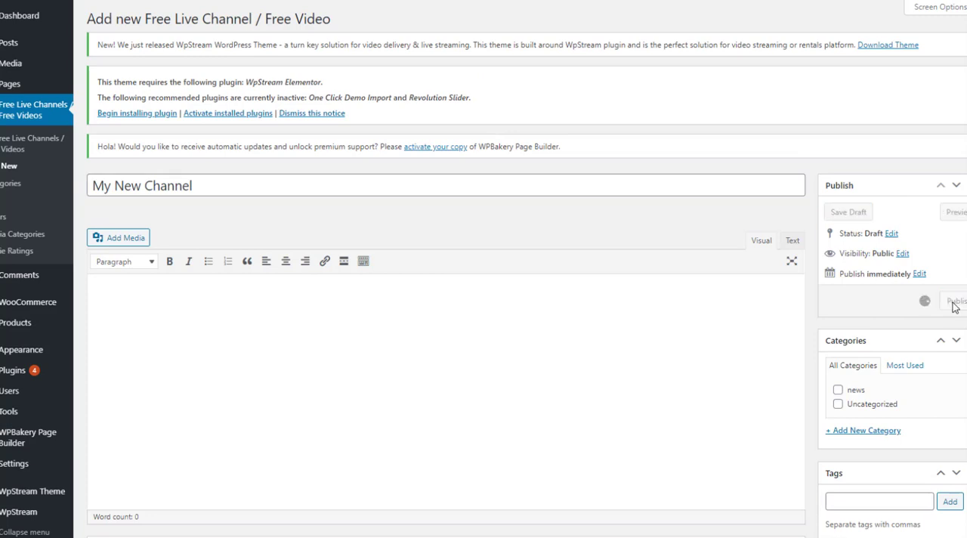
# Step: Publish the channel with Record enabled and show its 3rd-party server address and stream key
pyautogui.click(954, 300)
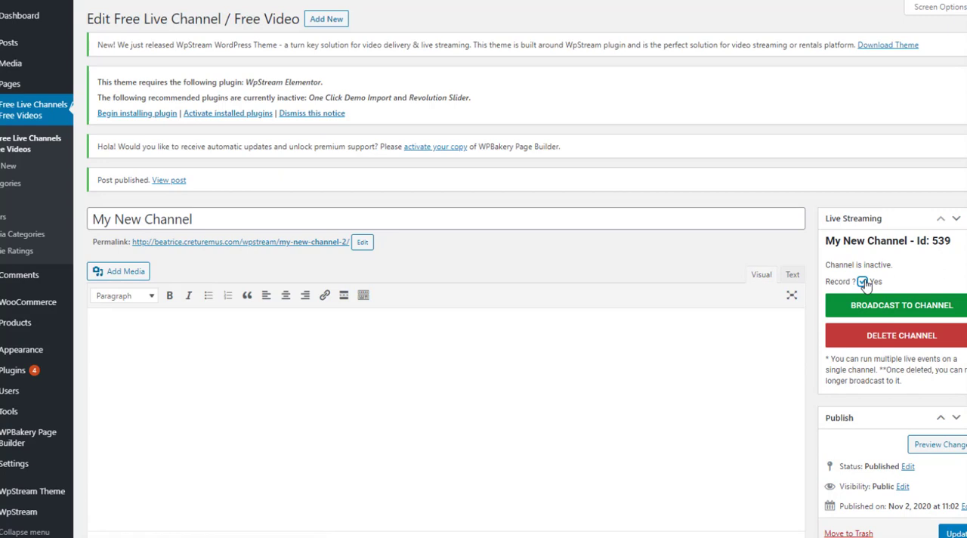
pyautogui.click(901, 305)
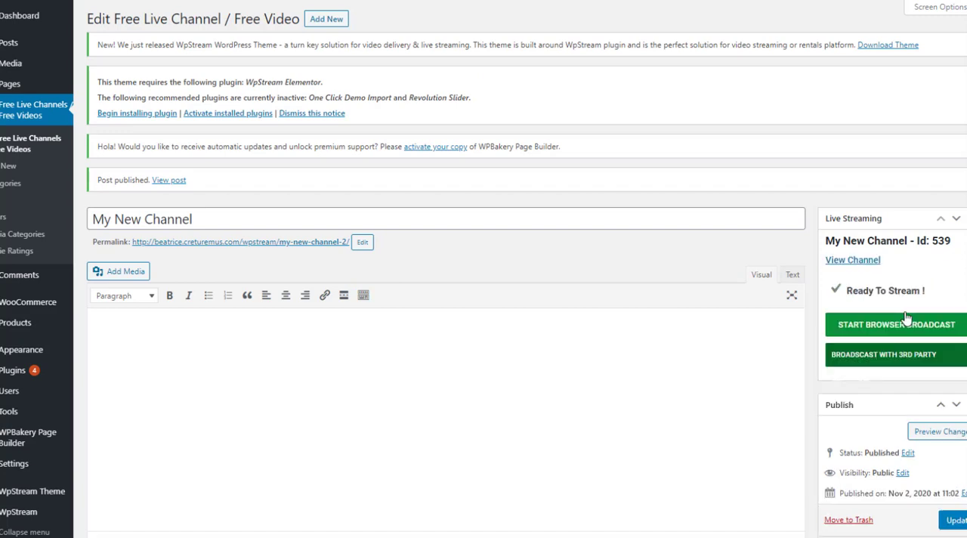
pyautogui.click(895, 353)
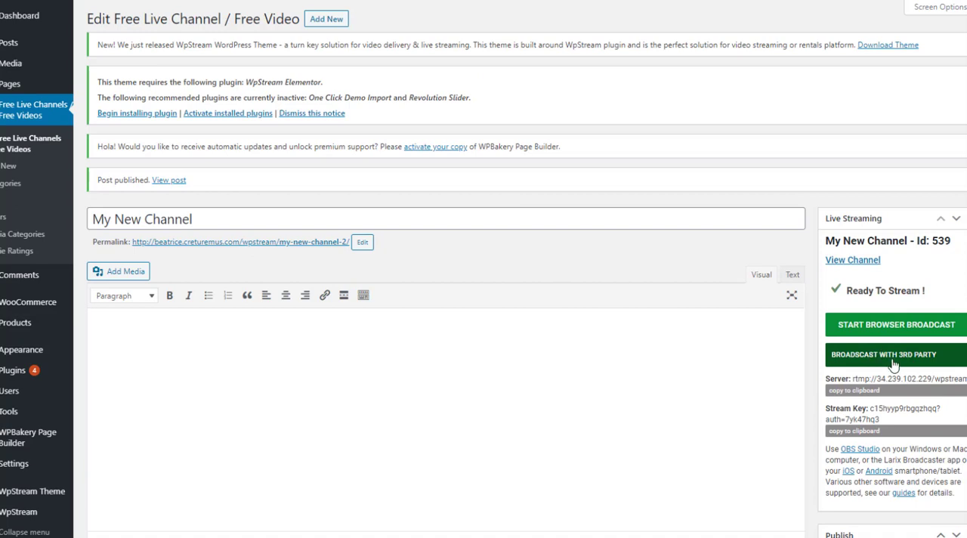
pyautogui.moveTo(733, 438)
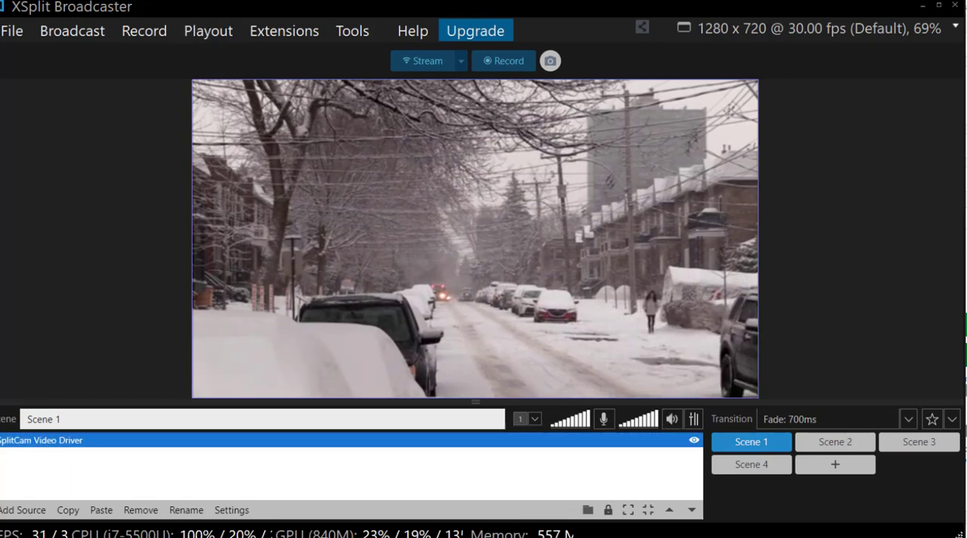
# Step: Create Custom RTMP output 'My Stream' with URL rtmp://34.239.102.229/wpstream/ and the channel's stream key
pyautogui.click(73, 30)
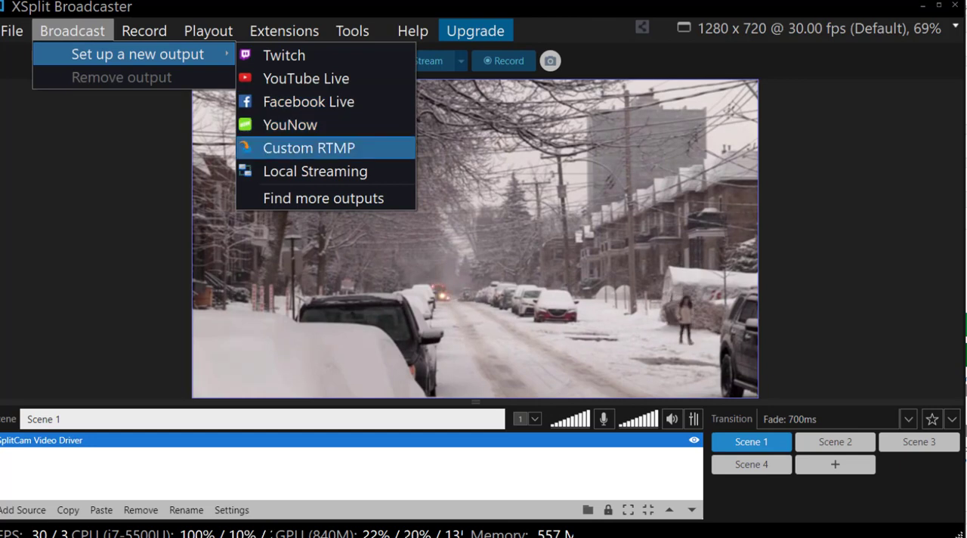
pyautogui.click(308, 146)
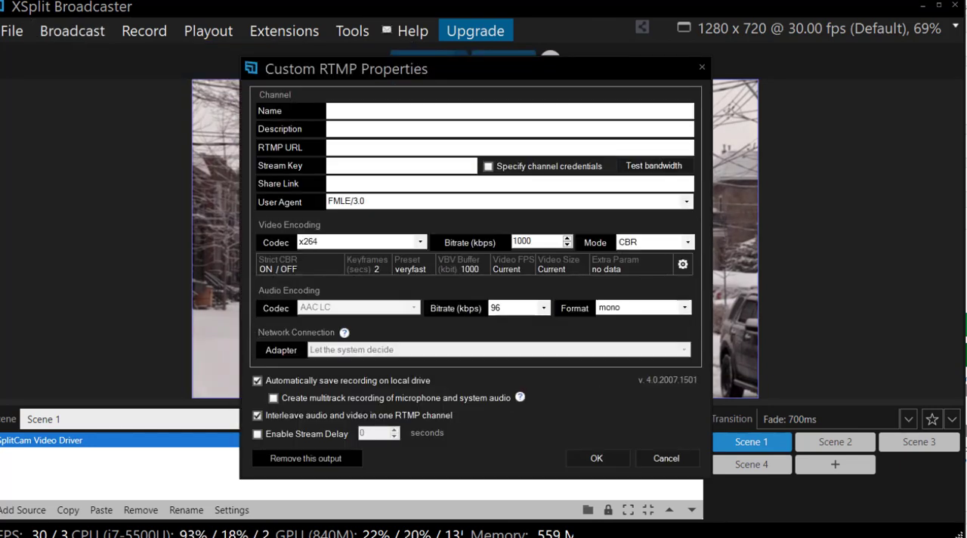
pyautogui.write('My S')
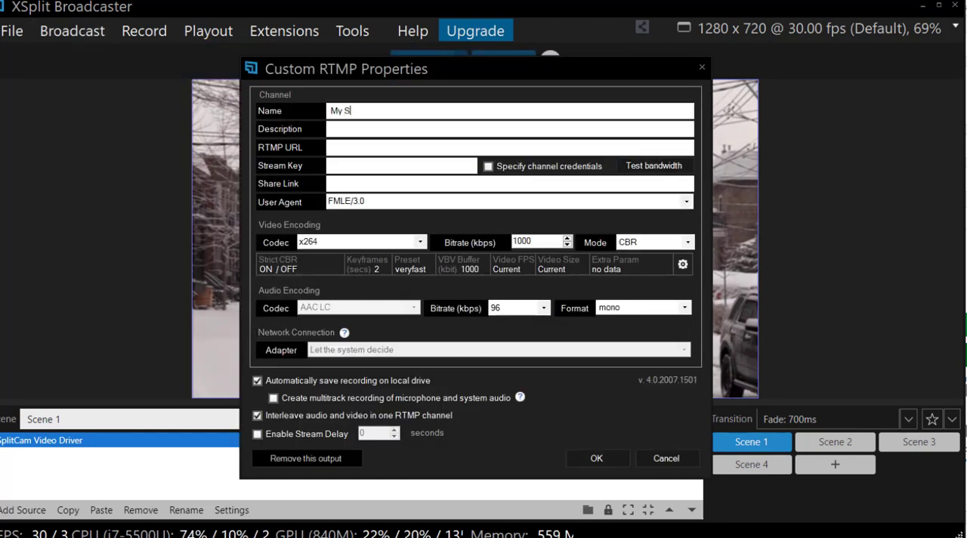
pyautogui.write('tream')
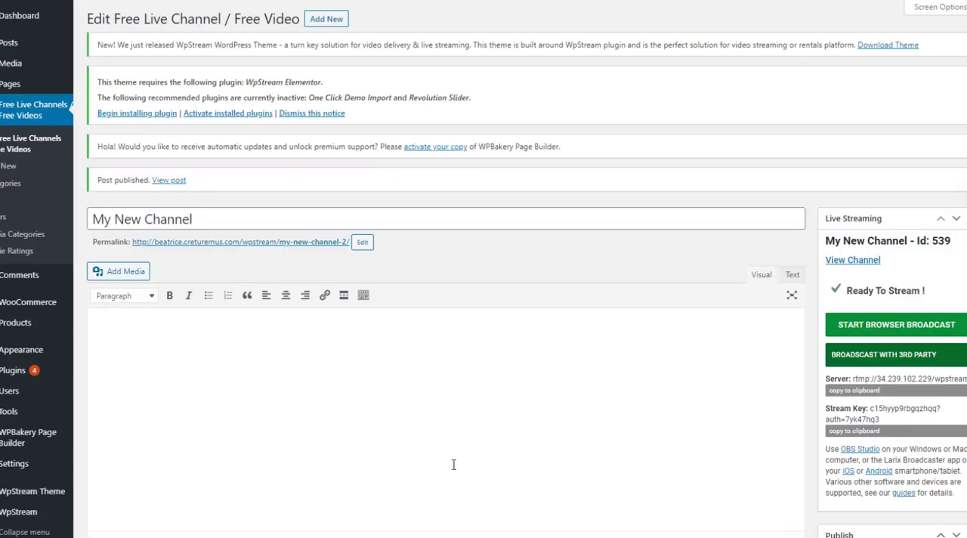
pyautogui.moveTo(698, 414)
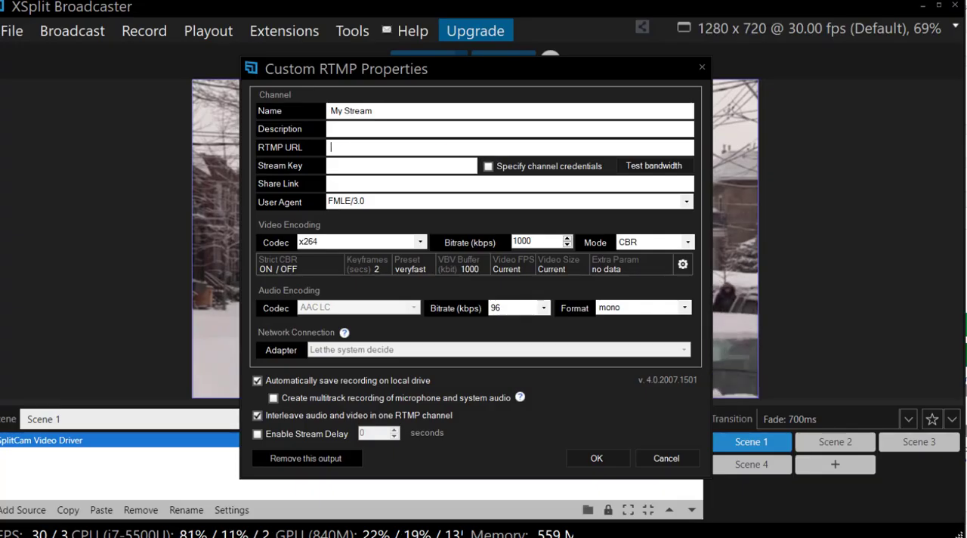
pyautogui.write('rtmp://34.239.102.229/wpstream/')
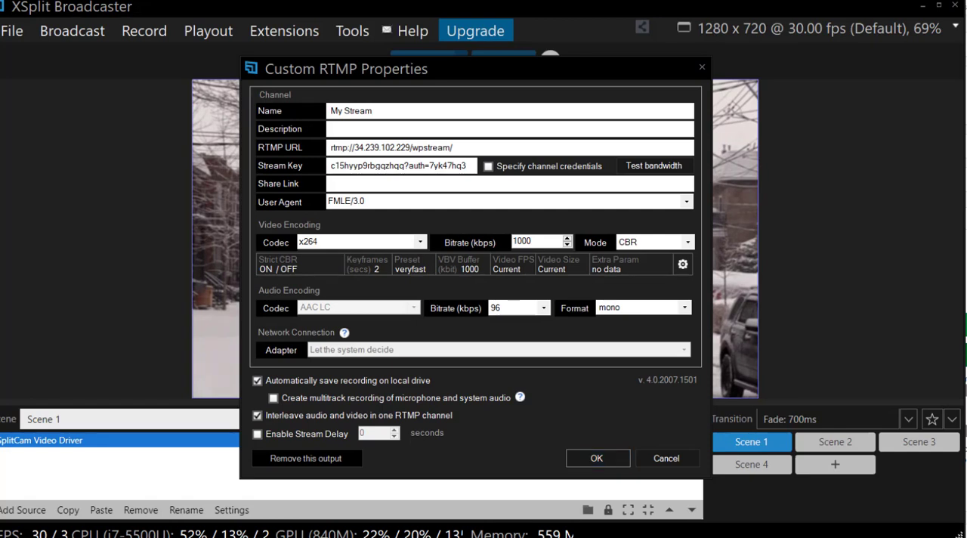
pyautogui.click(596, 458)
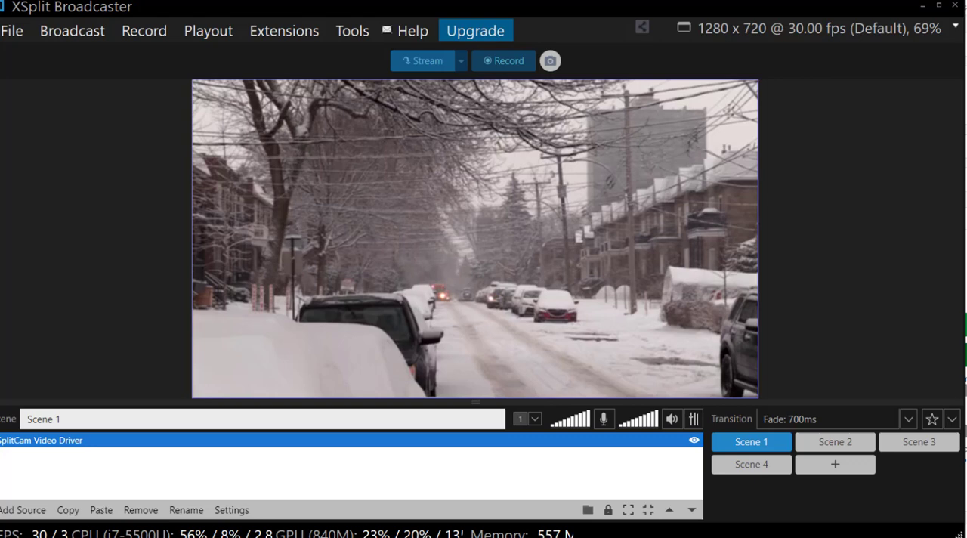
# Step: Go live to My Stream, then watch the snowy street video on the channel's public permalink page
pyautogui.click(422, 61)
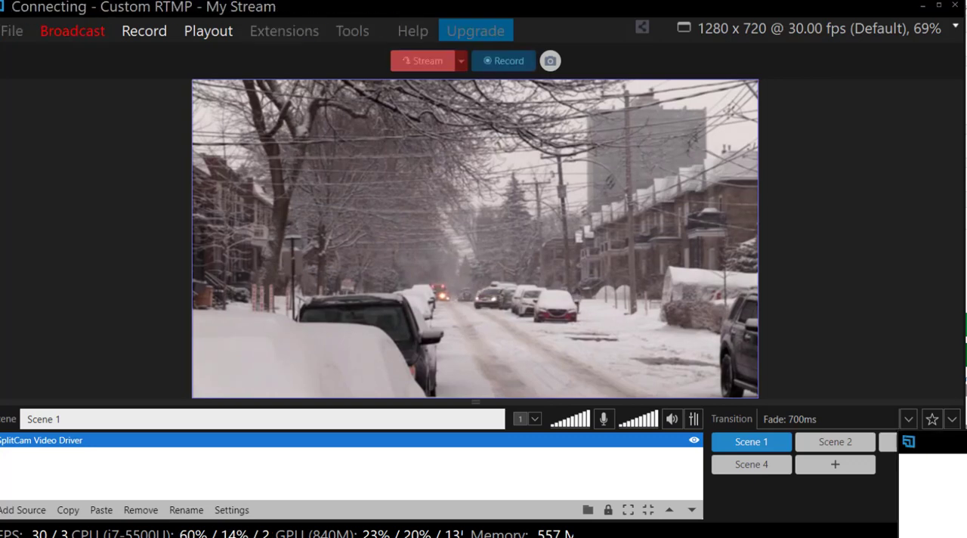
pyautogui.click(422, 61)
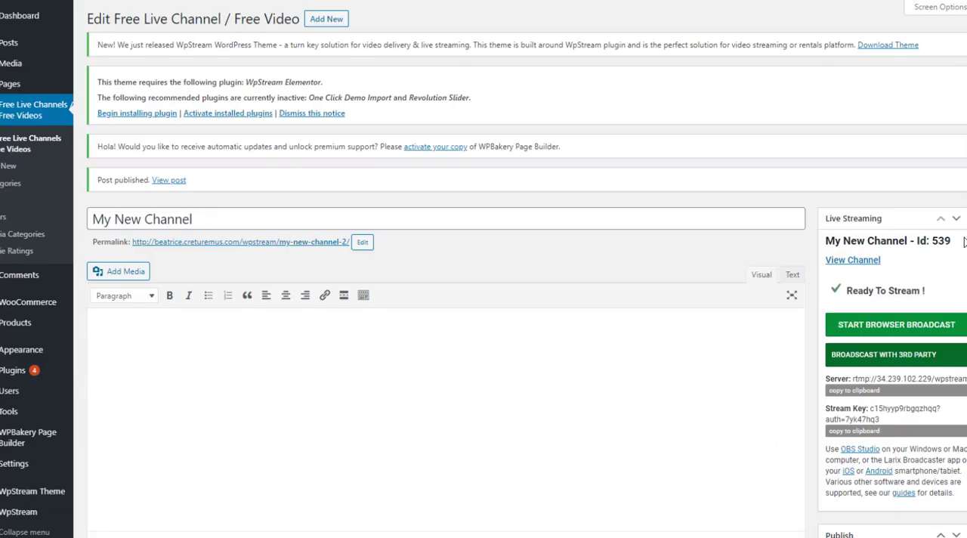
pyautogui.click(239, 242)
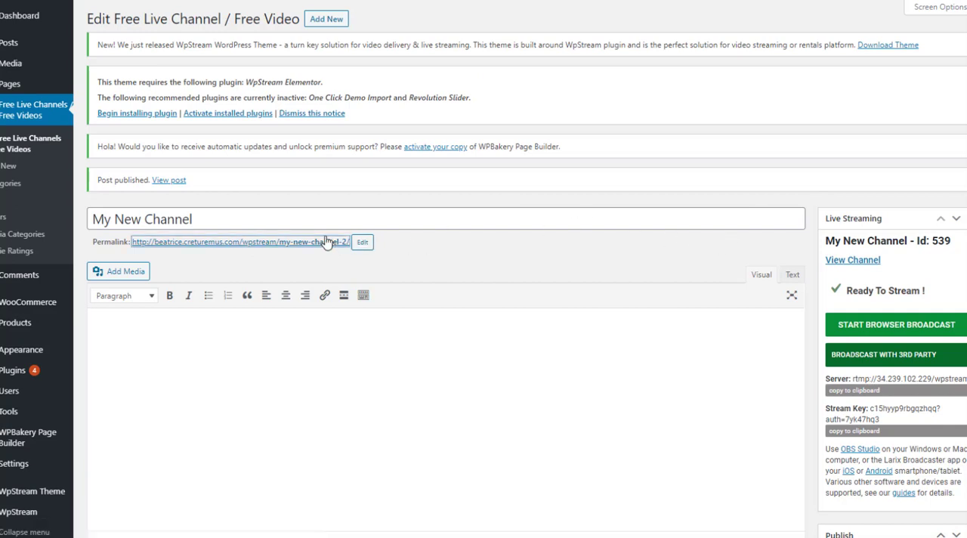
pyautogui.click(852, 260)
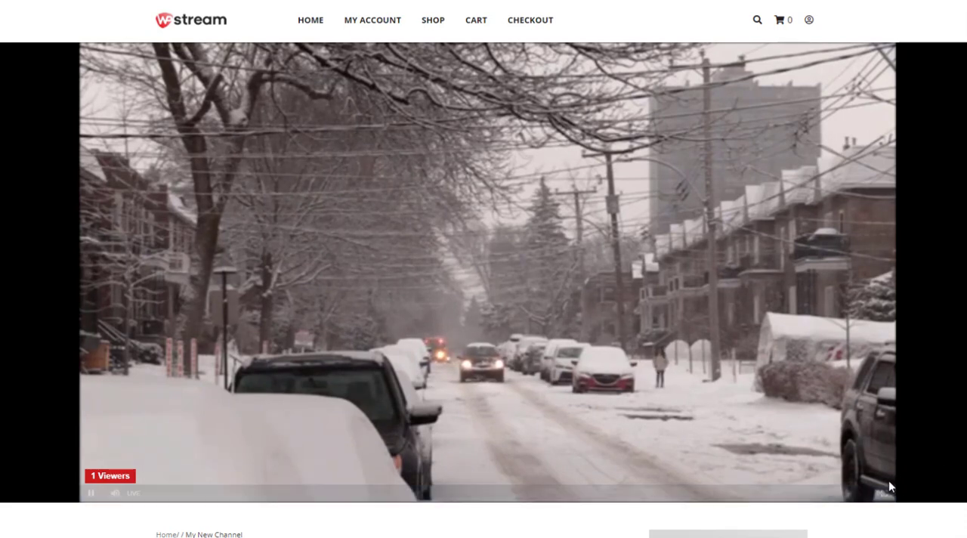
pyautogui.moveTo(204, 433)
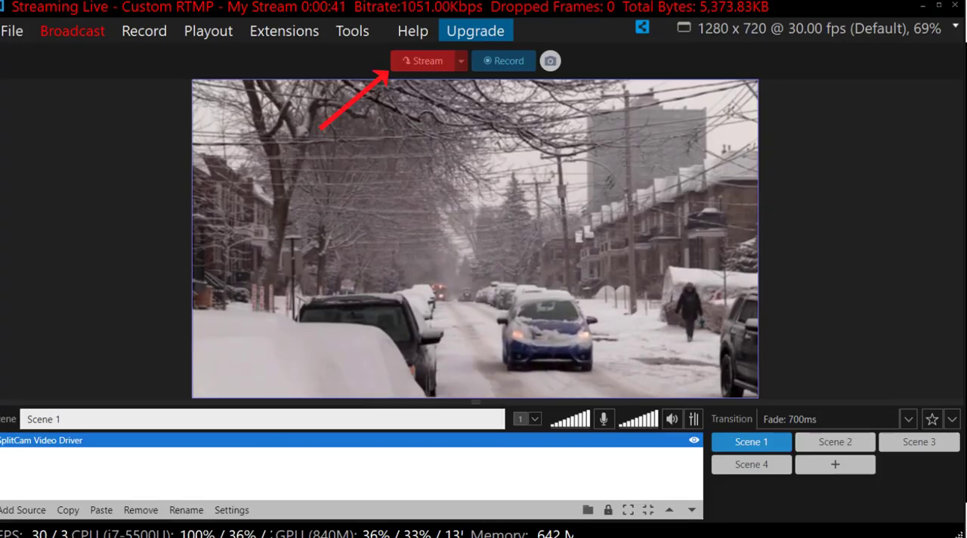
# Step: Stop the broadcast with the red Stream button and return to My New Channel's edit page
pyautogui.click(426, 61)
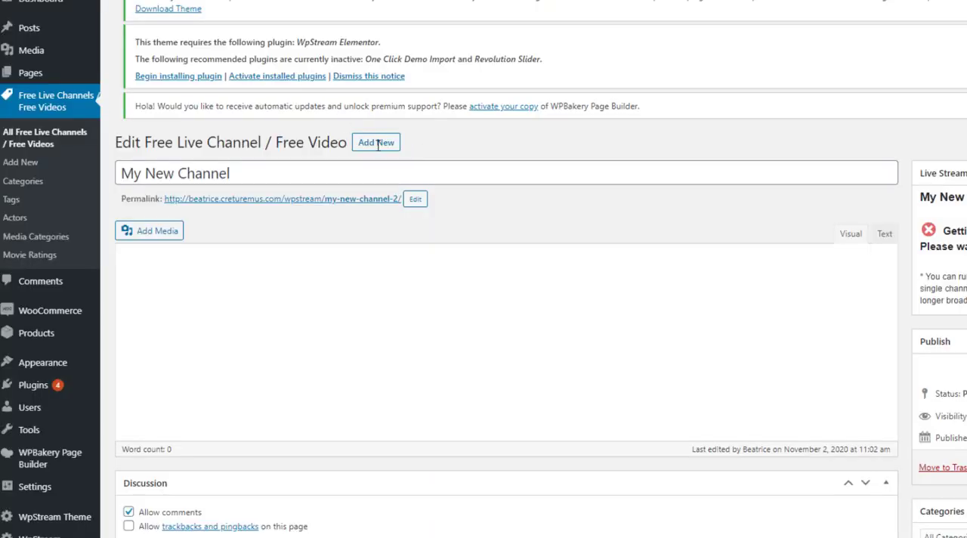
pyautogui.scroll(-3)
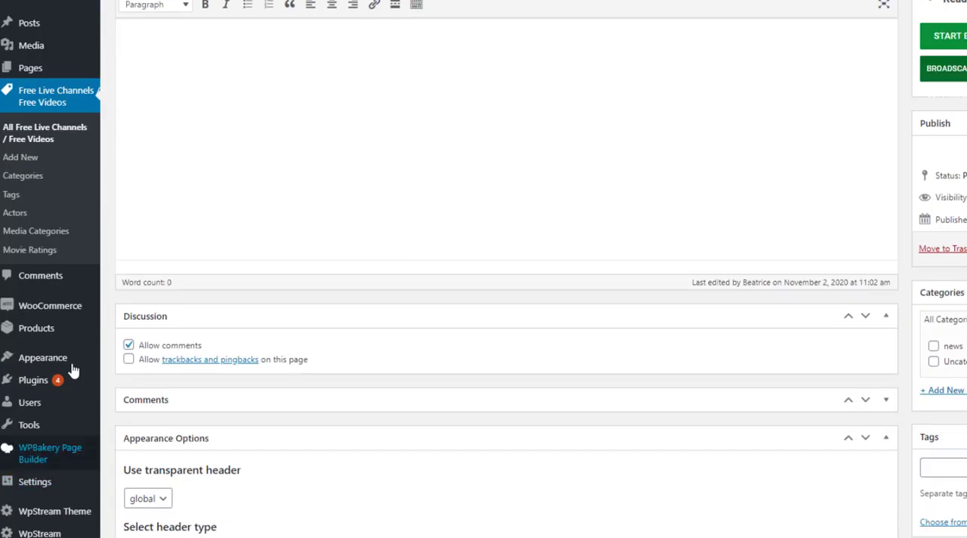
pyautogui.scroll(-3)
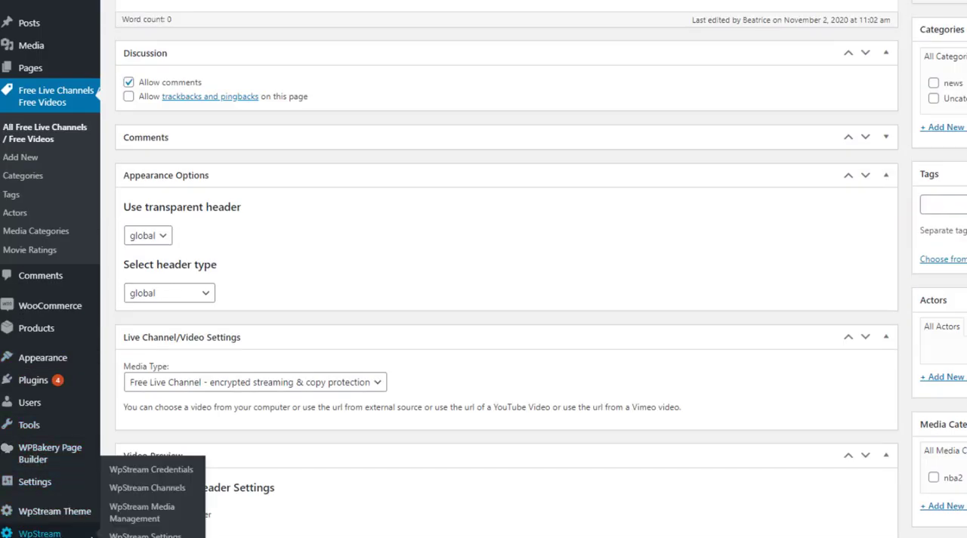
pyautogui.moveTo(142, 512)
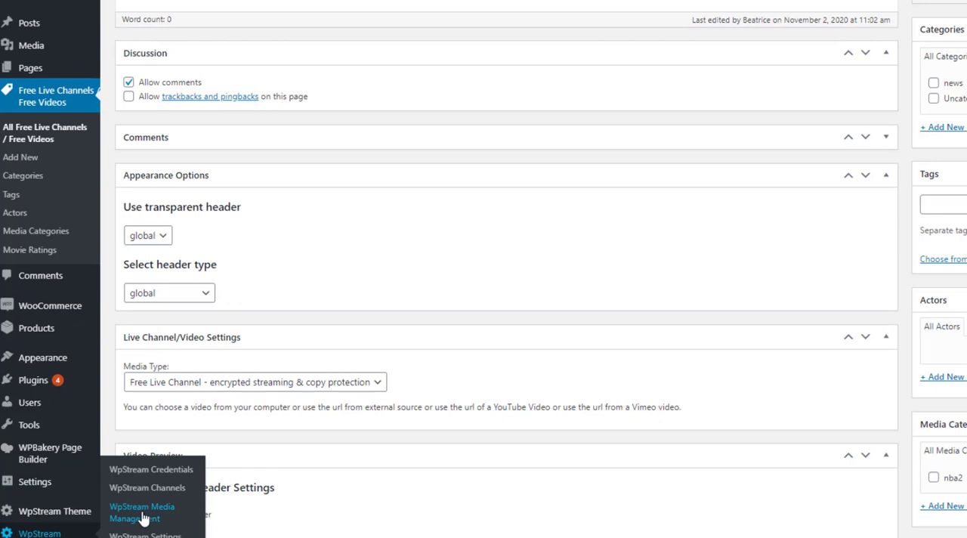
# Step: From WpStream Media Management, create a free VOD from the recorded video titled 'My First VOD'
pyautogui.click(142, 512)
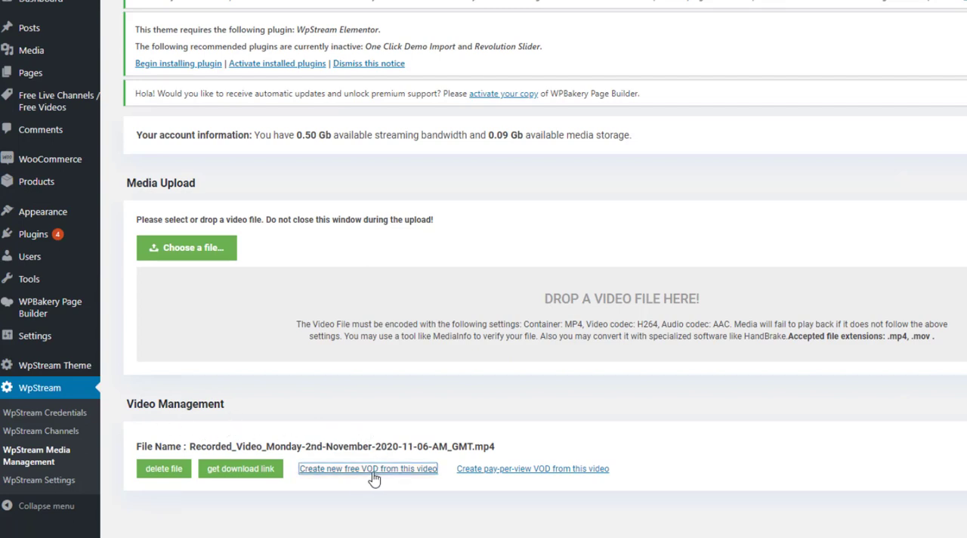
pyautogui.click(368, 469)
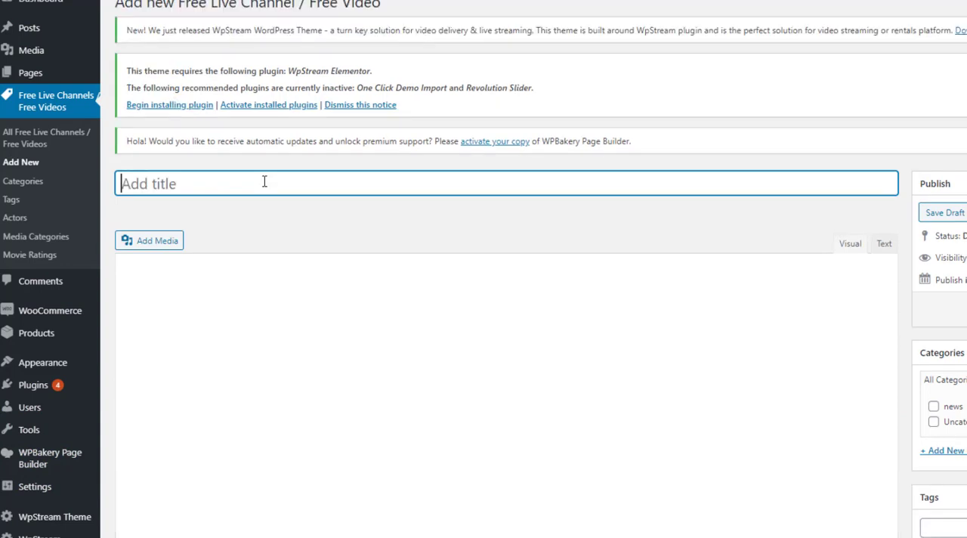
pyautogui.write('My First')
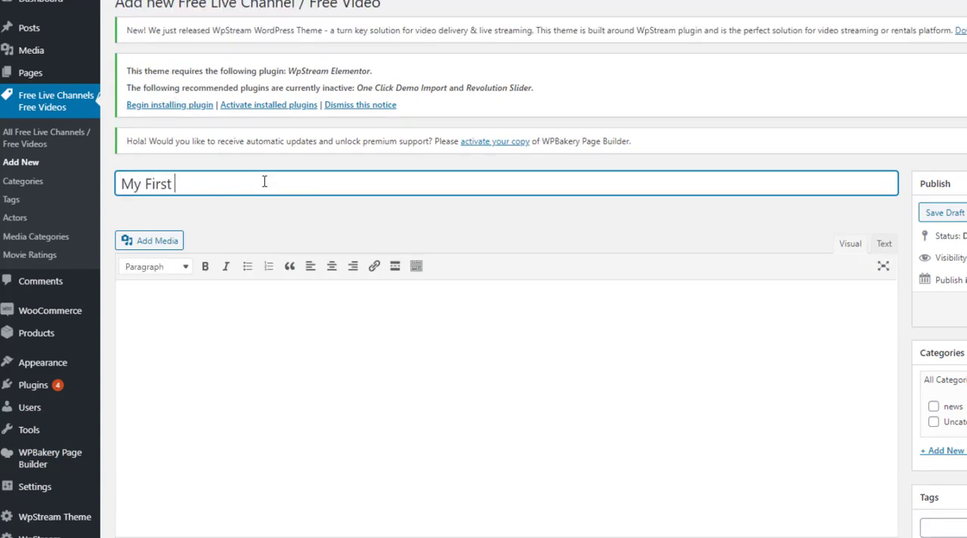
pyautogui.write('VOD')
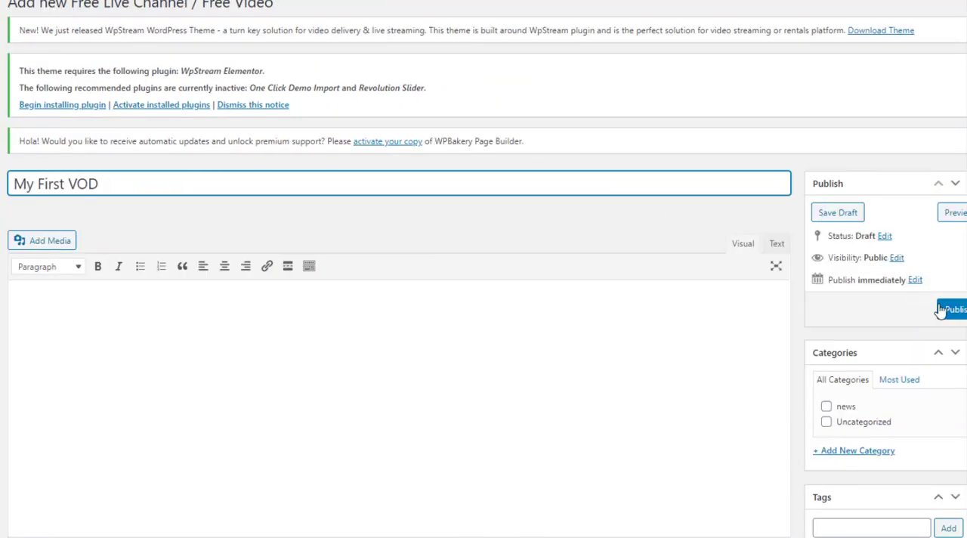
# Step: Publish the 'My First VOD' free video
pyautogui.click(954, 309)
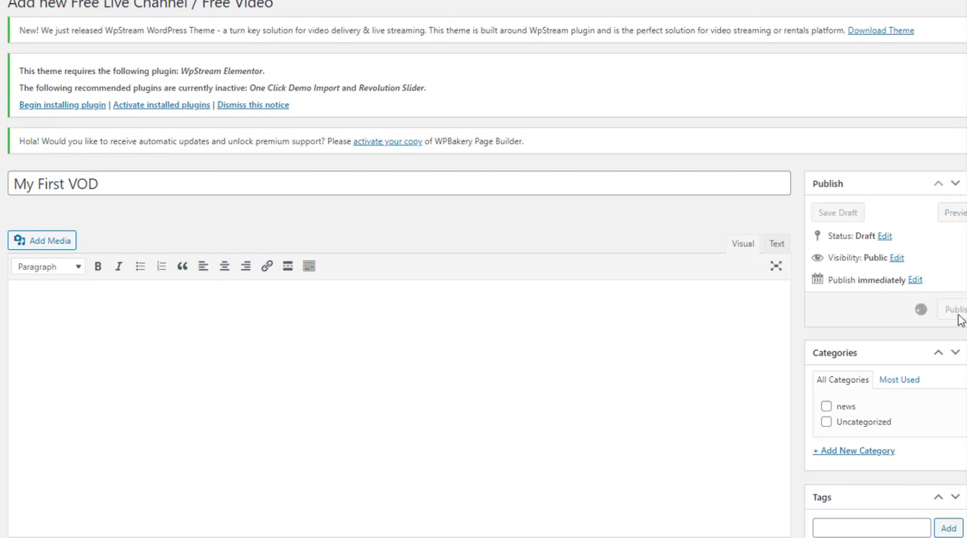
pyautogui.click(955, 308)
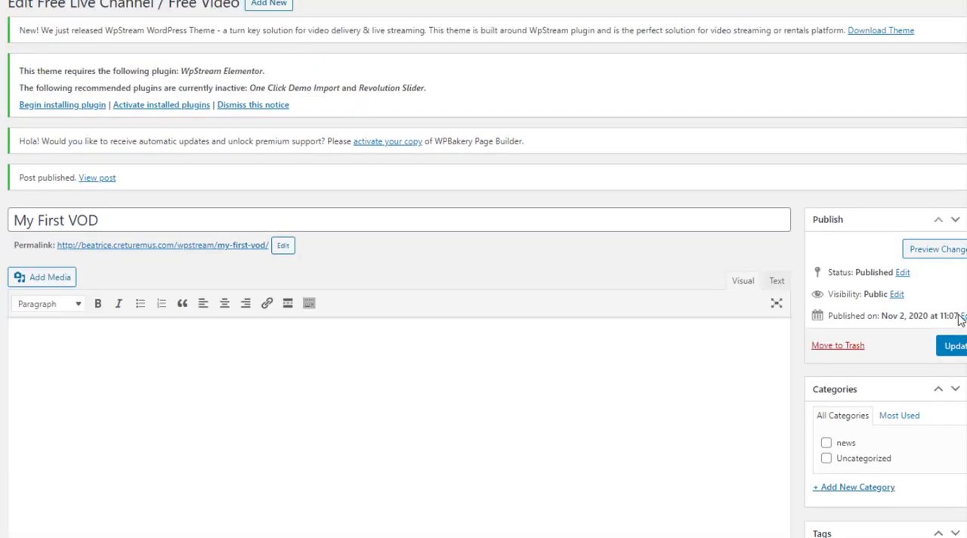